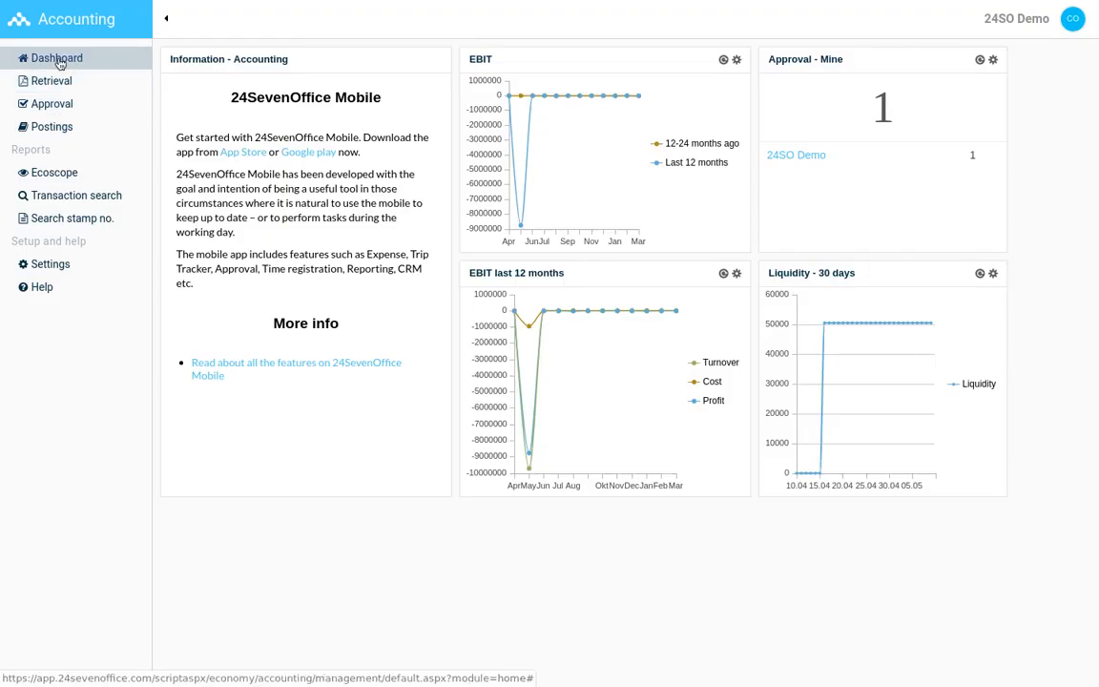
mouse_move(52, 80)
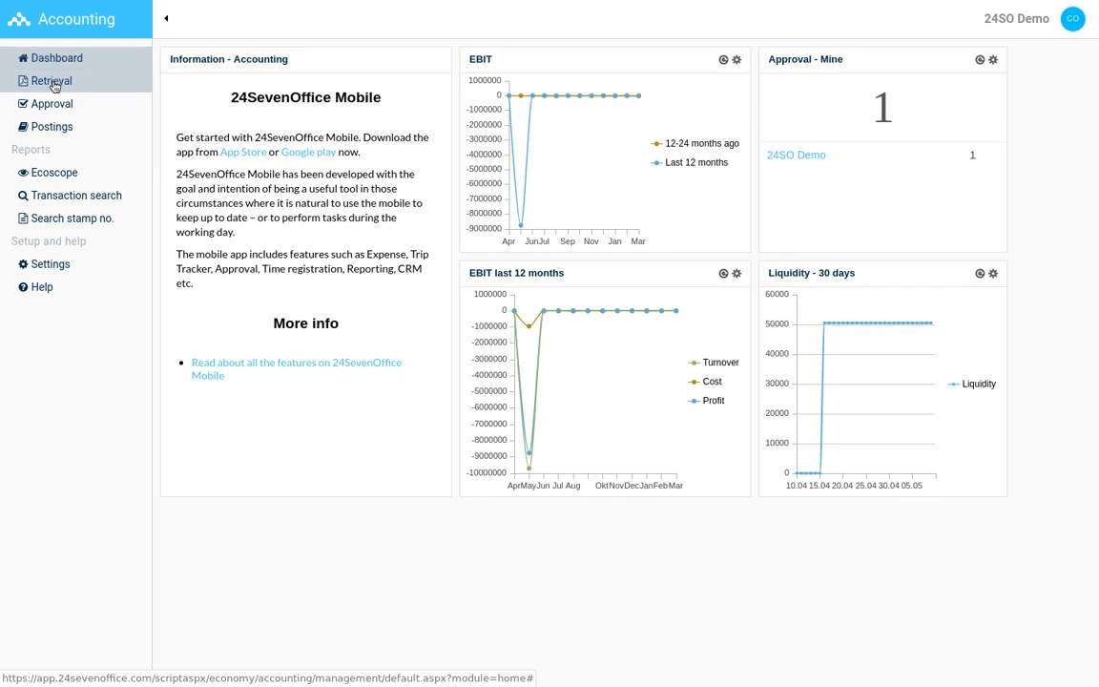
- In Retrieval, pick vendor Splice Communications (ID 37) for the invoice with debit 6700, credit 2110, due 01/18/2019
click(49, 80)
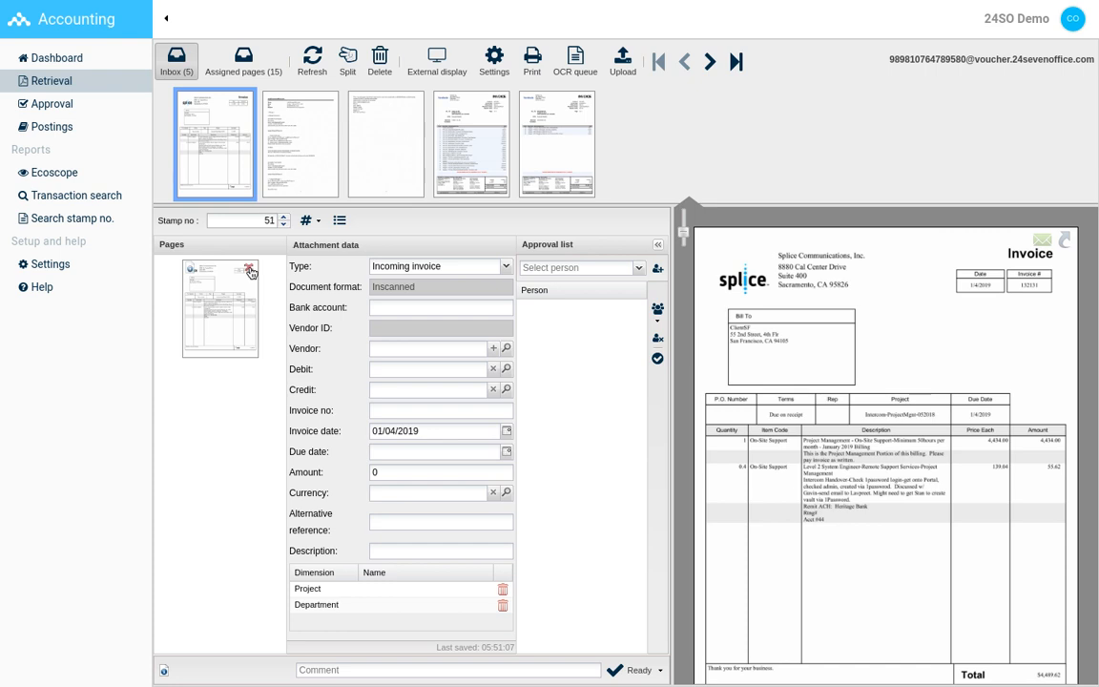
mouse_move(328, 353)
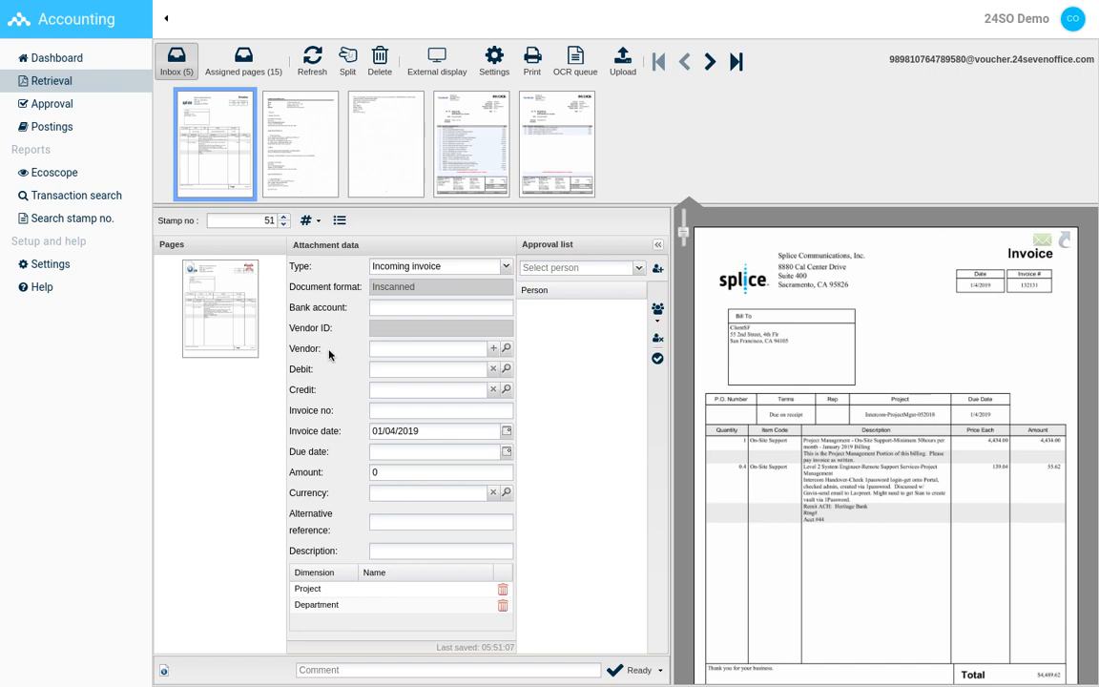
text(Splice Communications, Inc)
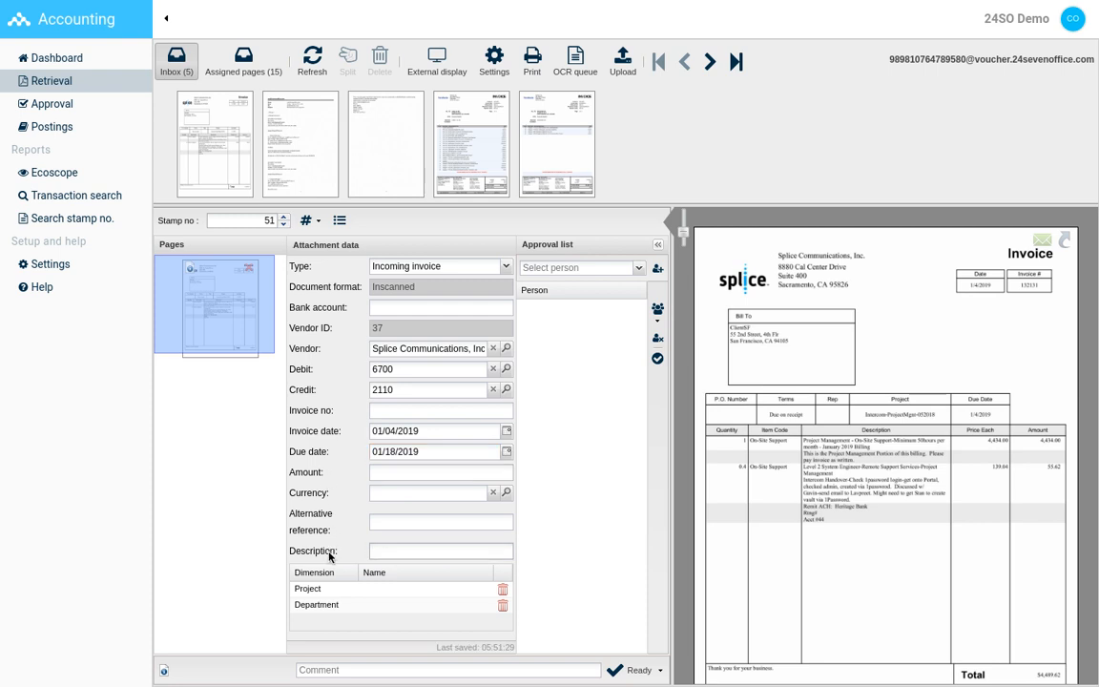
click(420, 588)
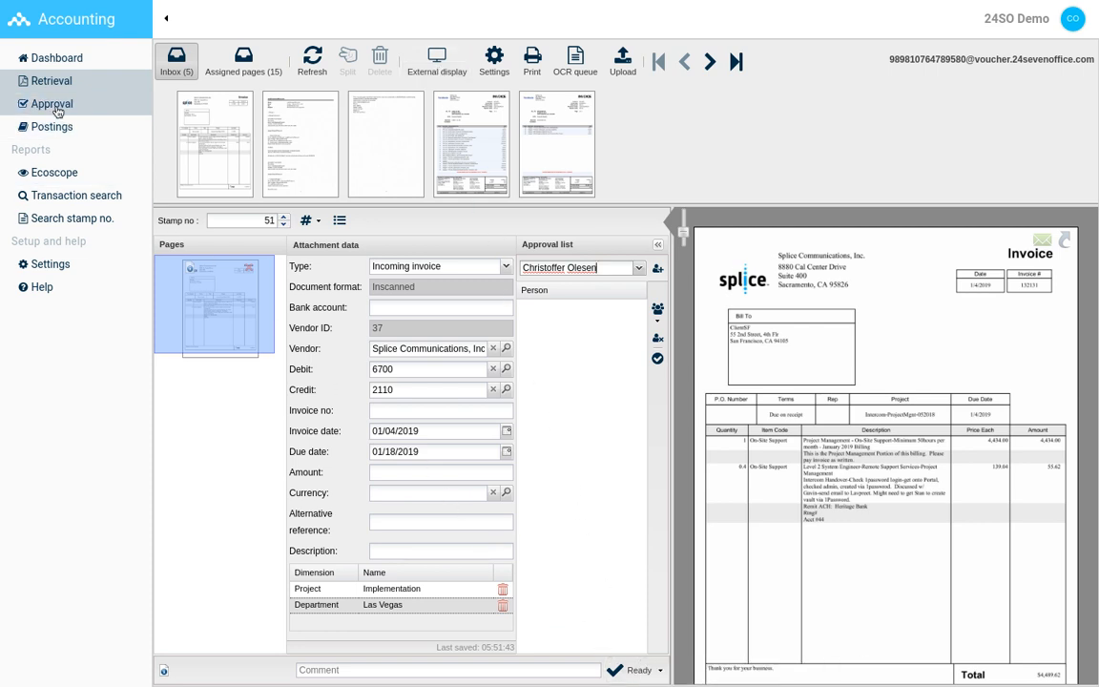
- Approve the Splice Communications invoice (stamp no. 47) from the approval queue
click(51, 103)
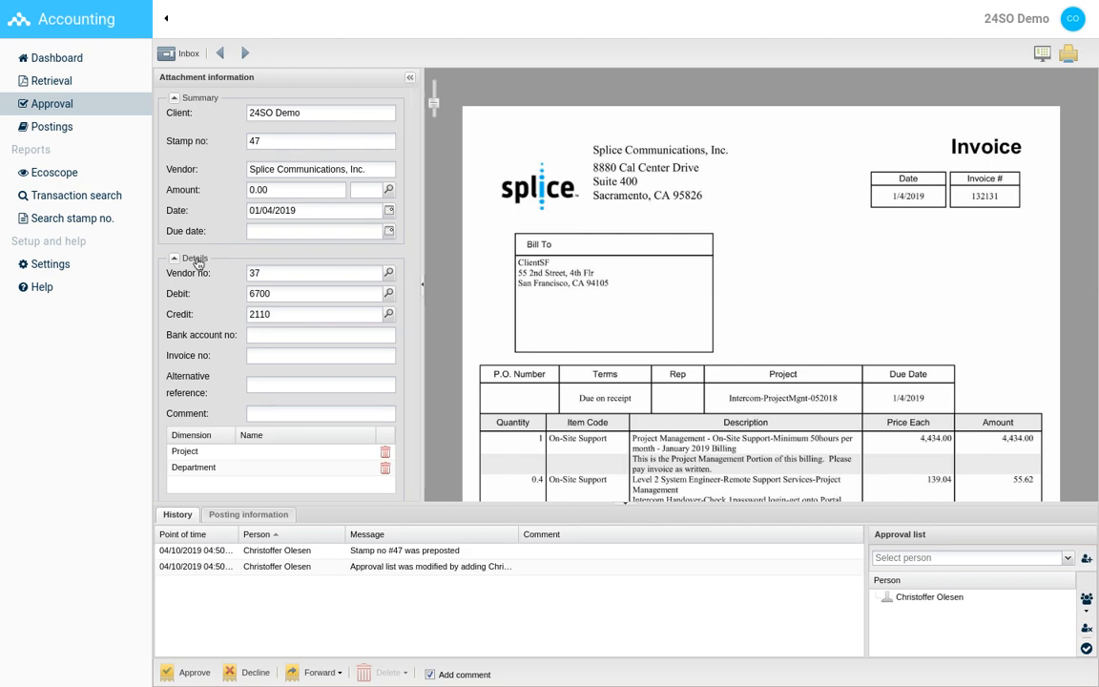
click(248, 515)
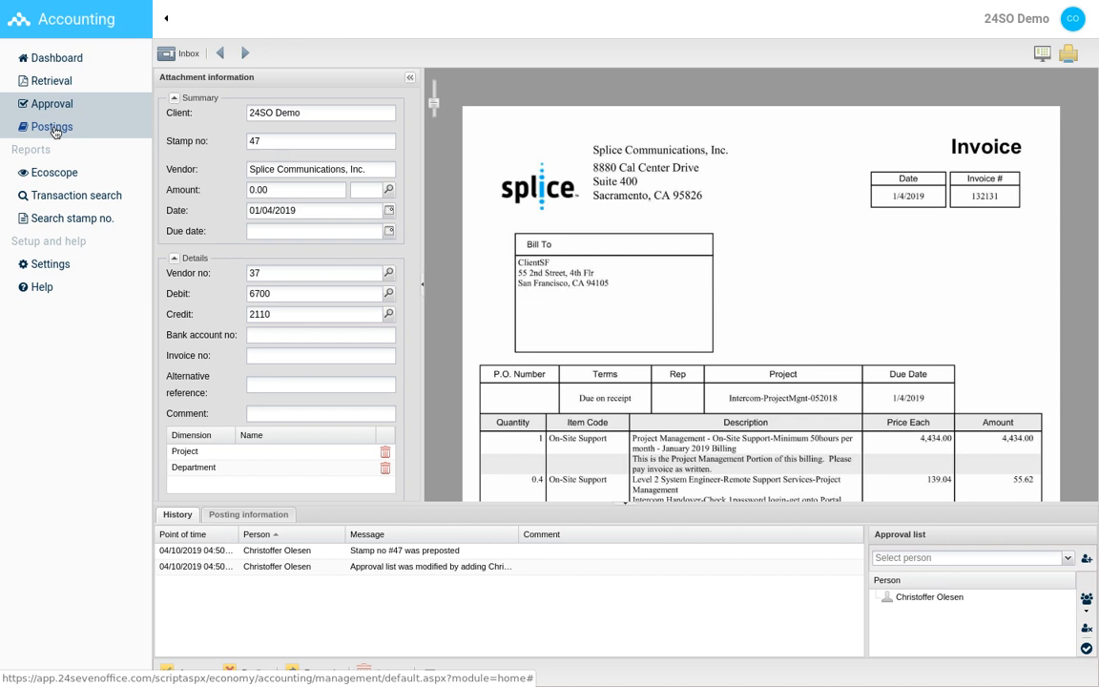
- Create a new postings batch dated today, 04/10/2019
click(50, 126)
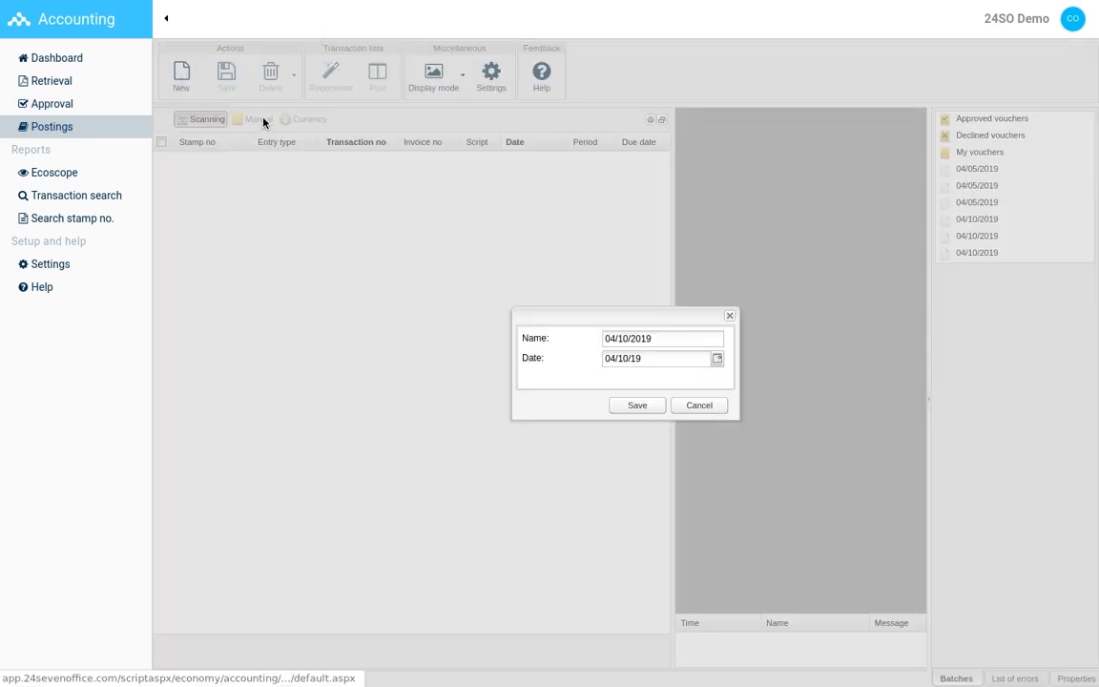
click(717, 359)
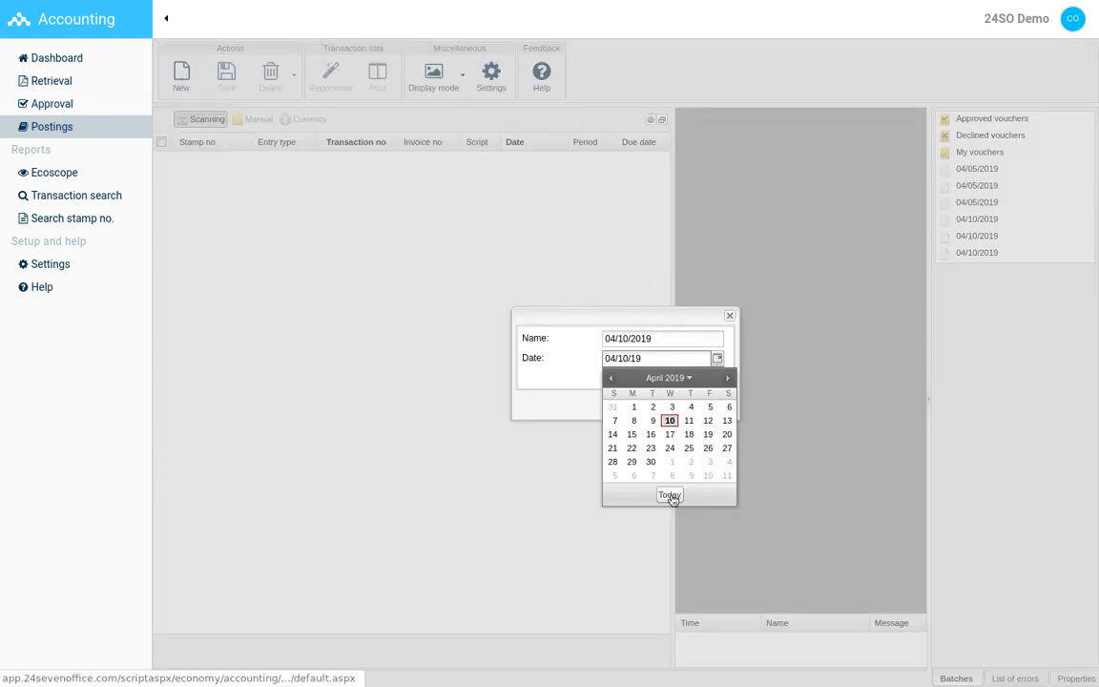
click(668, 495)
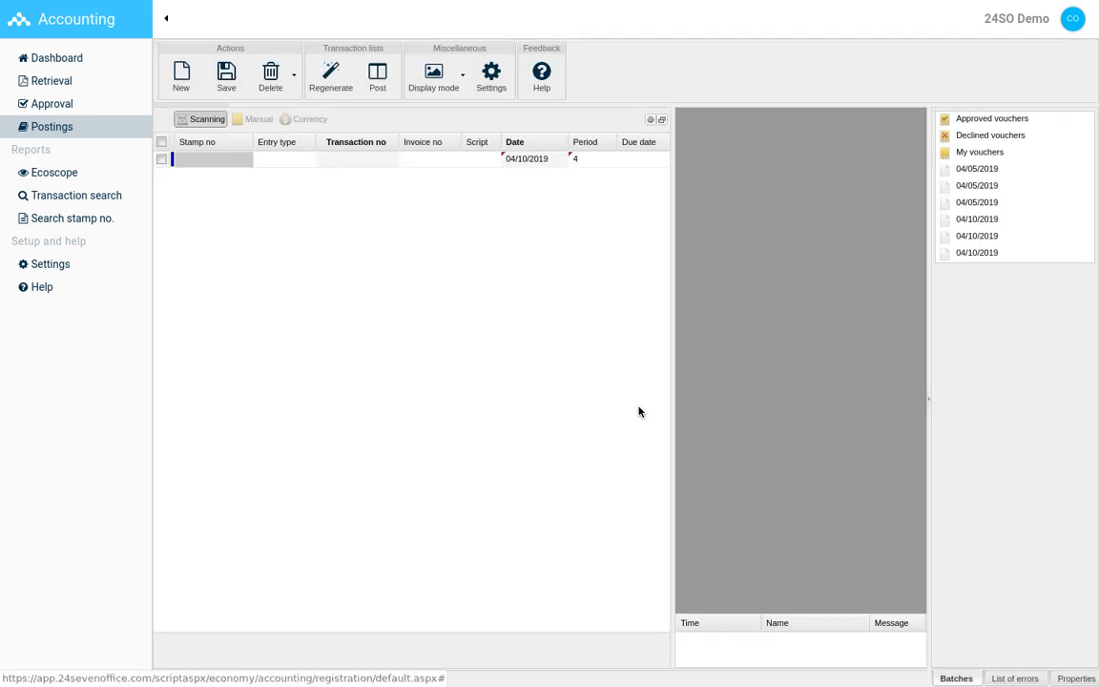
- Load stamp 47 into the batch line as entry type 1. Inbound Invoice, customer 37, debit 6700, credit 2110
click(211, 158)
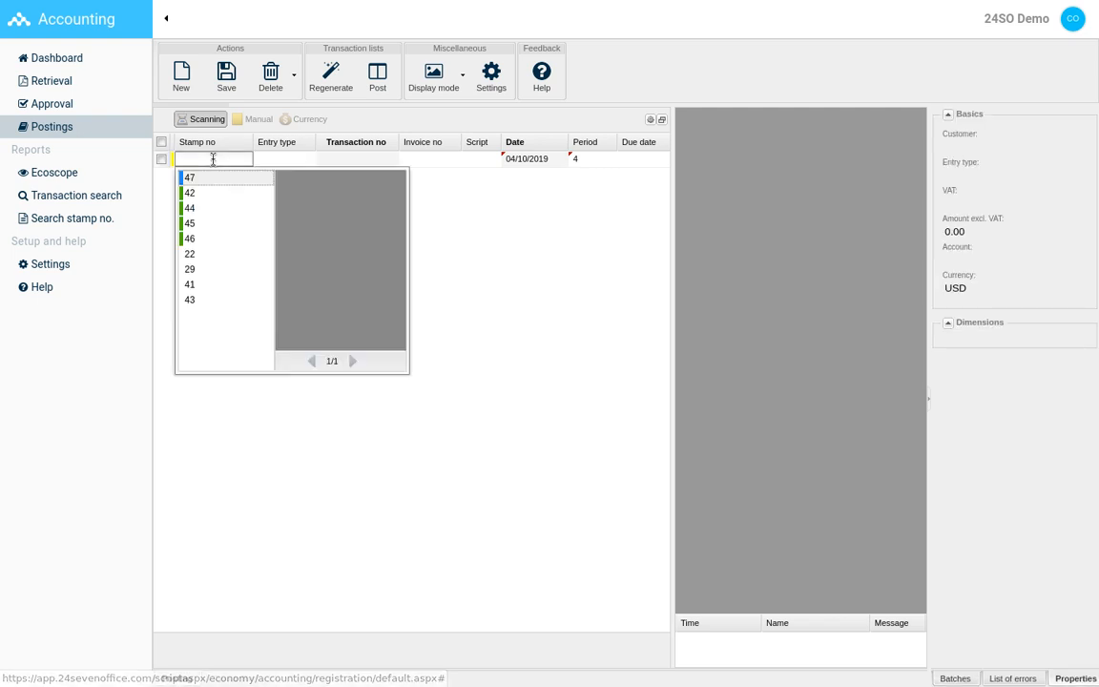
click(191, 178)
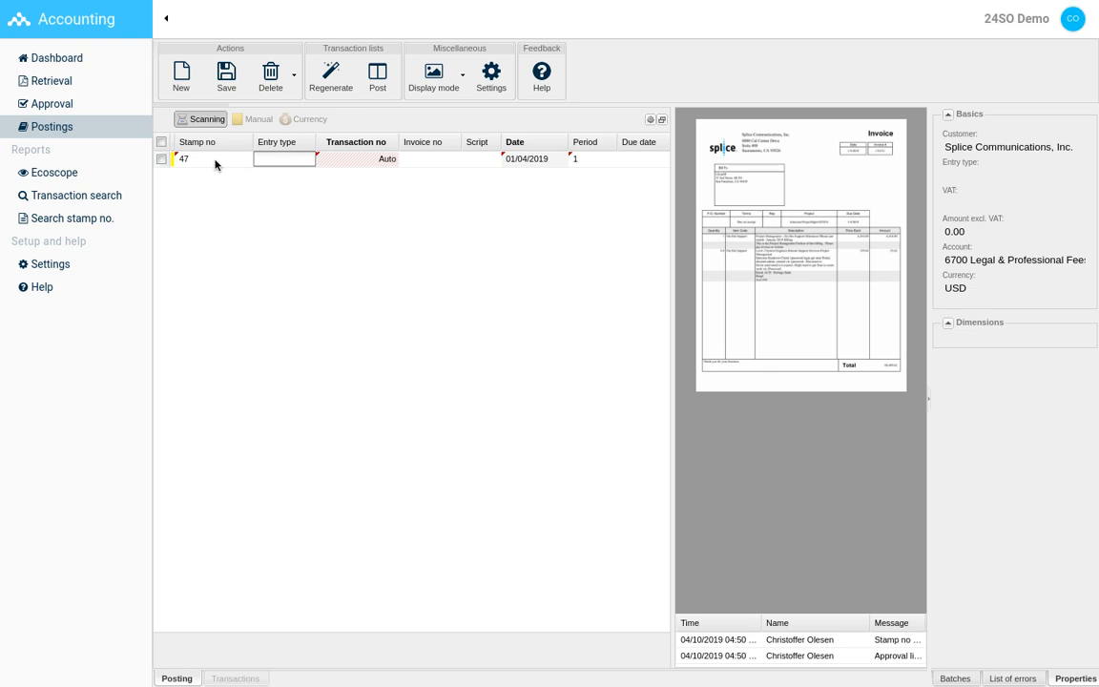
click(282, 159)
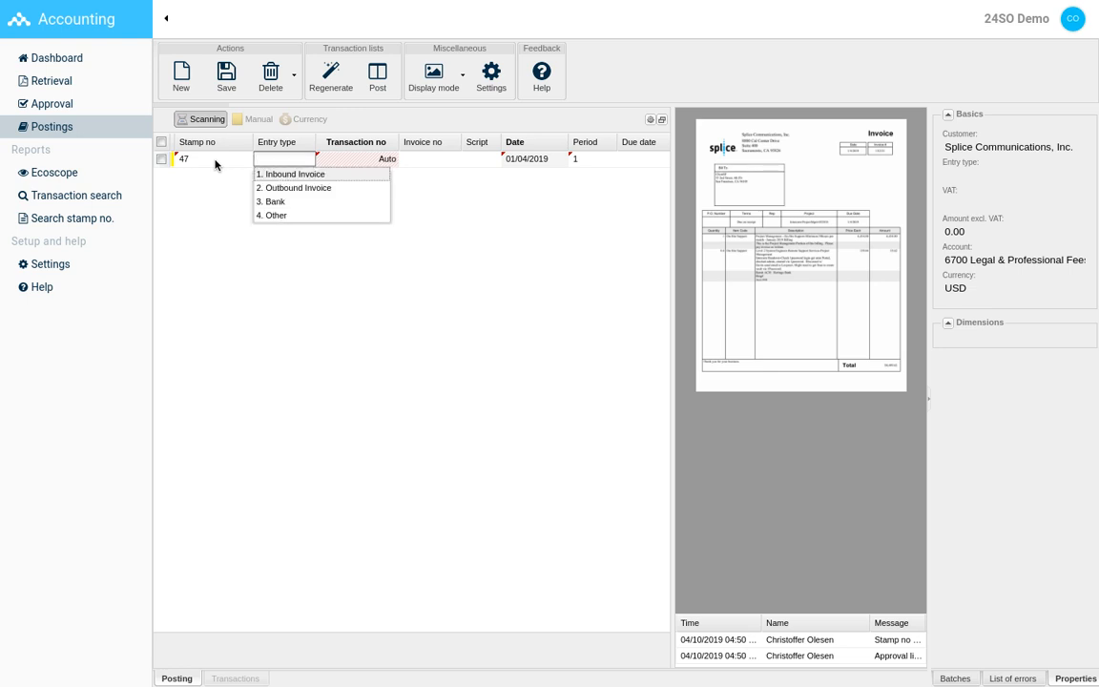
click(290, 174)
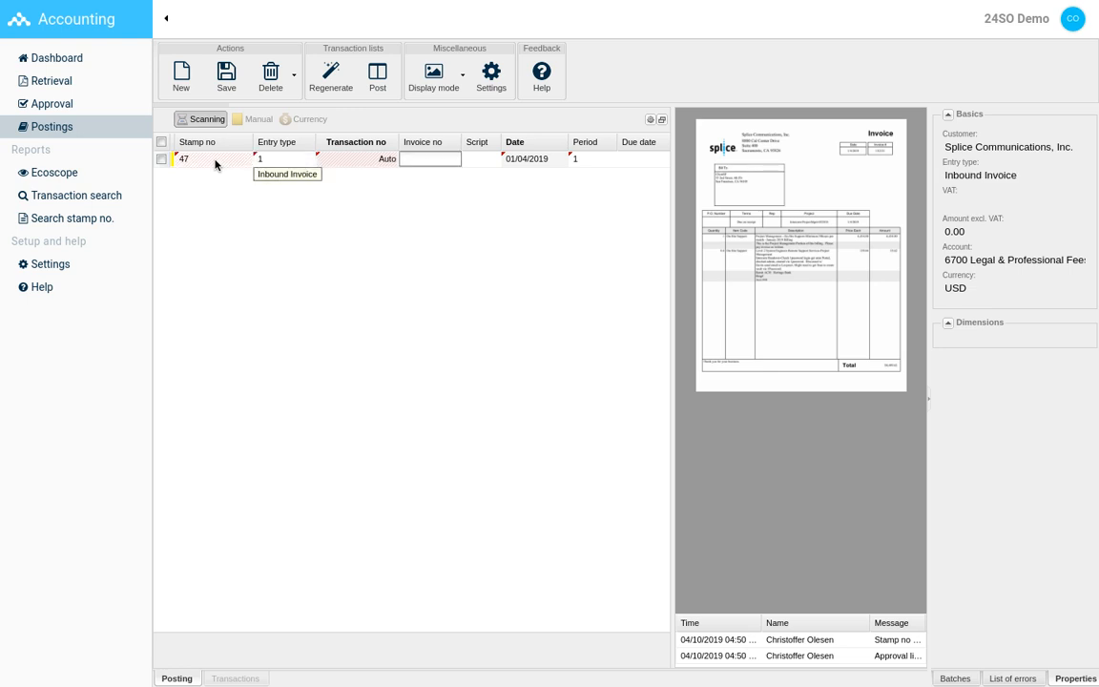
click(429, 159)
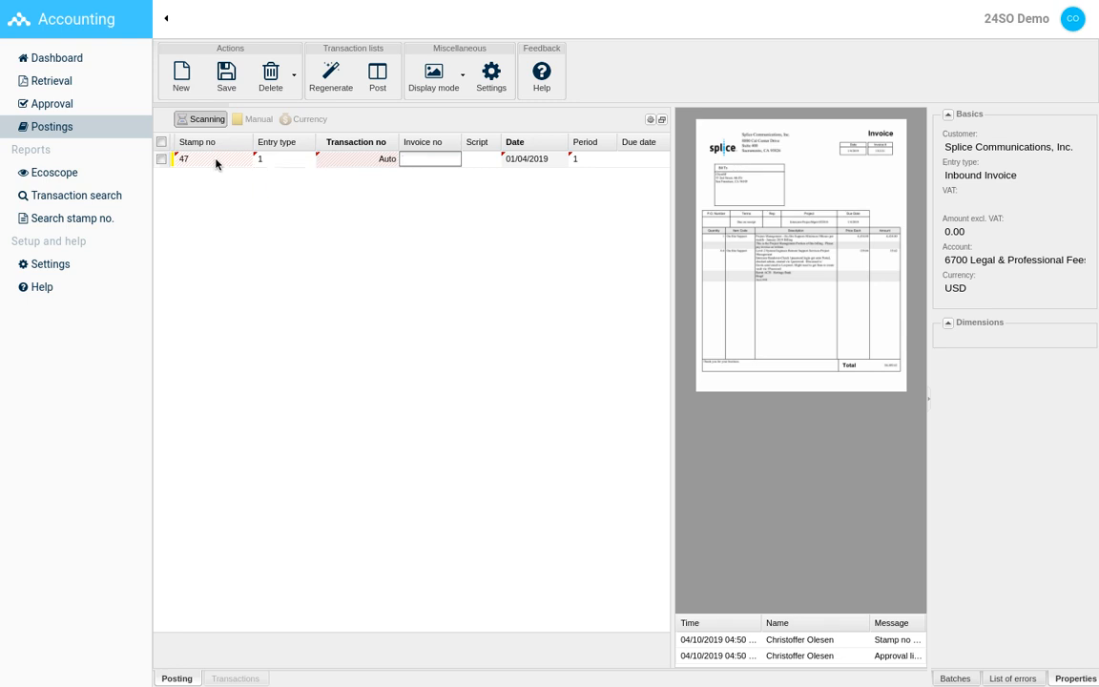
click(435, 73)
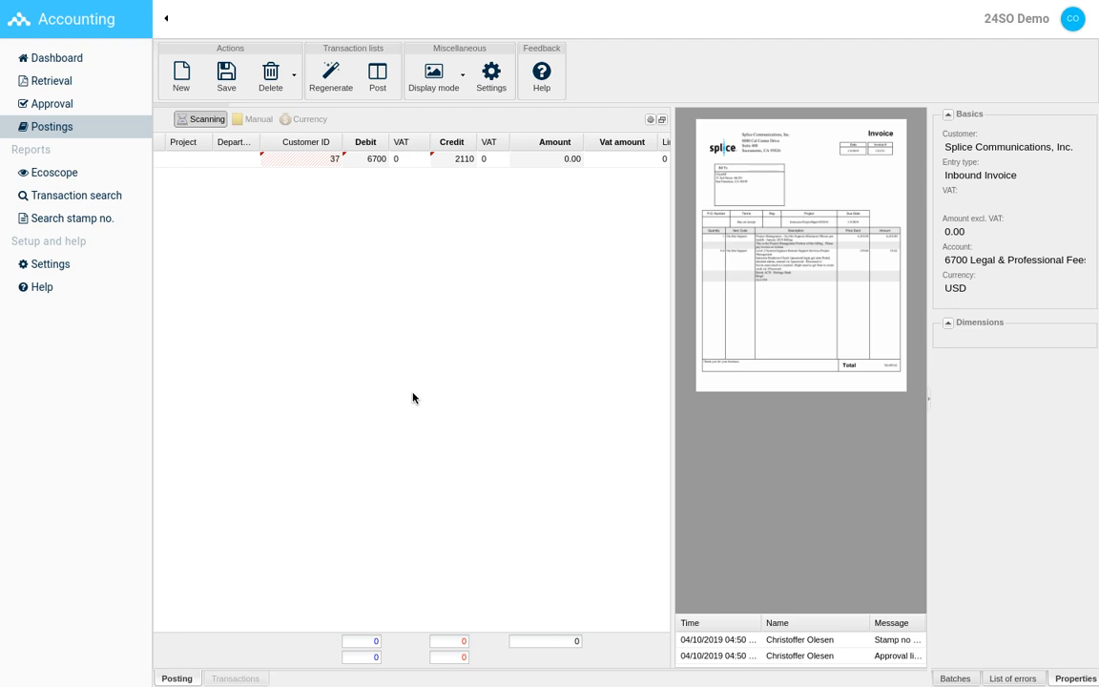
mouse_move(643, 141)
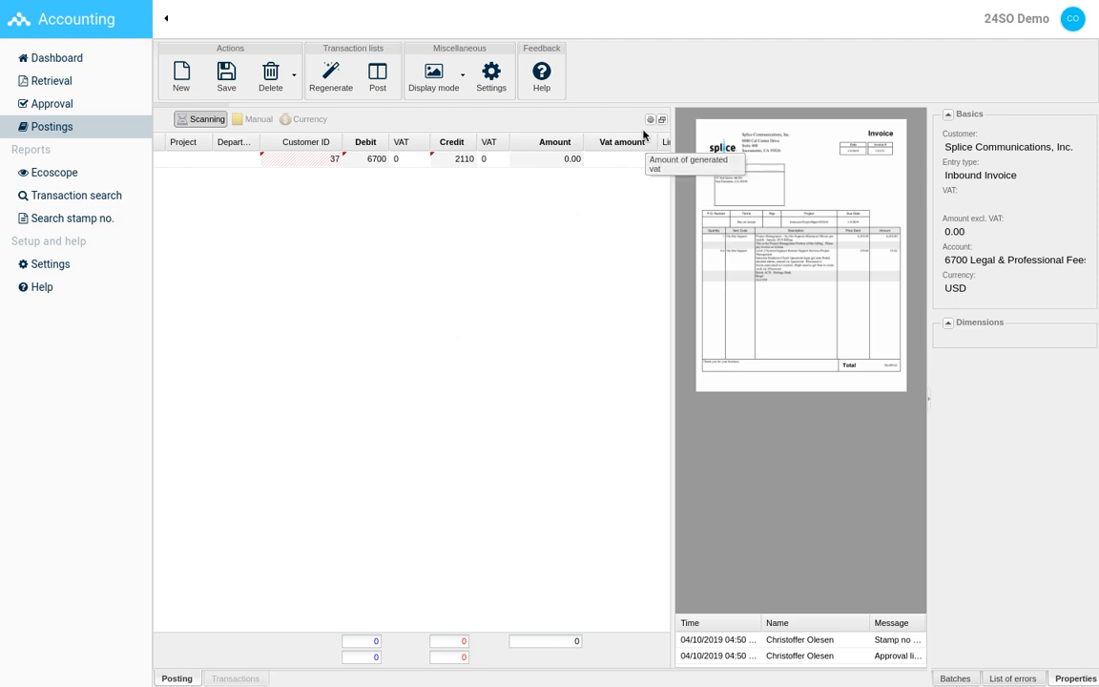
- Review the posting row amounts and save the batch with the Splice invoice entry
click(649, 118)
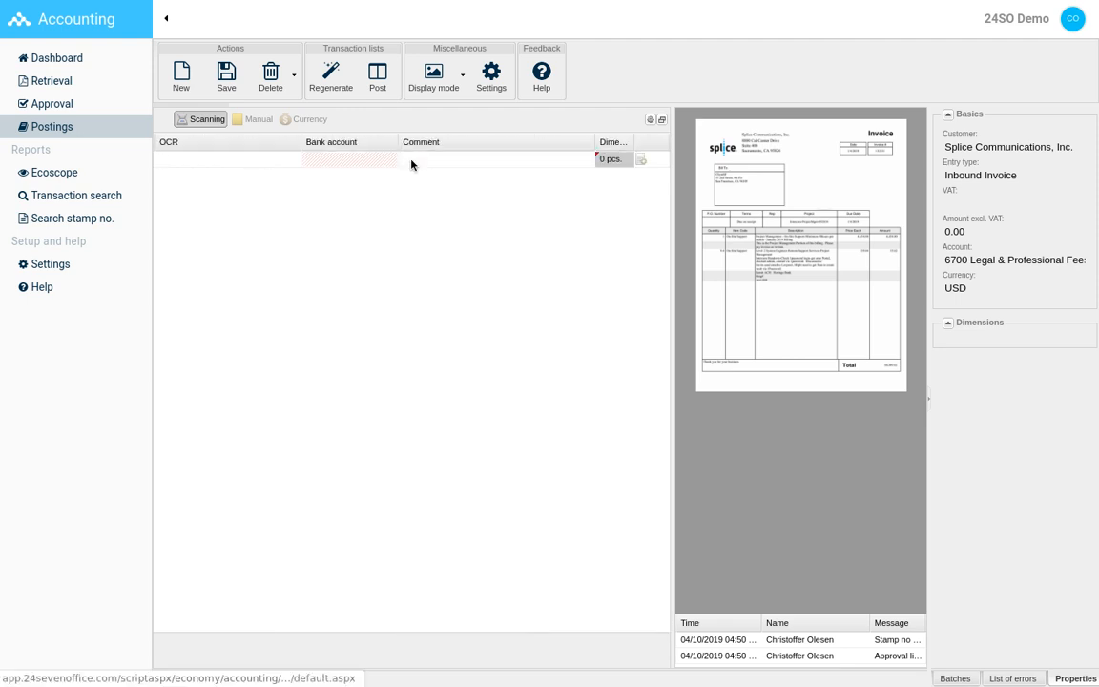
click(225, 74)
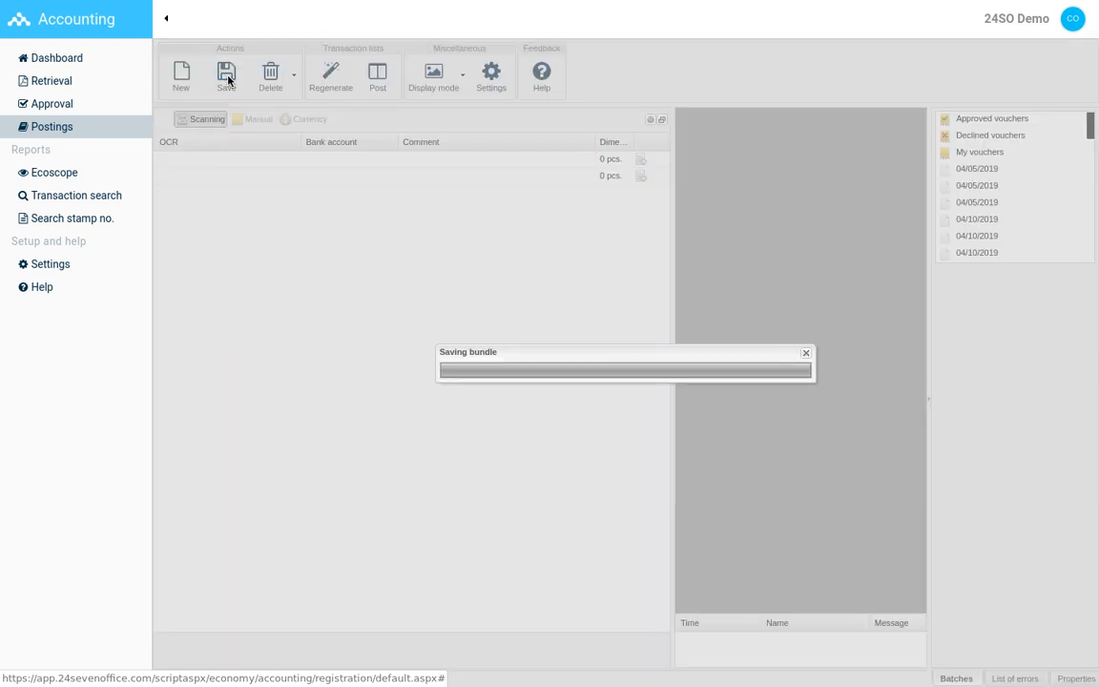
click(229, 75)
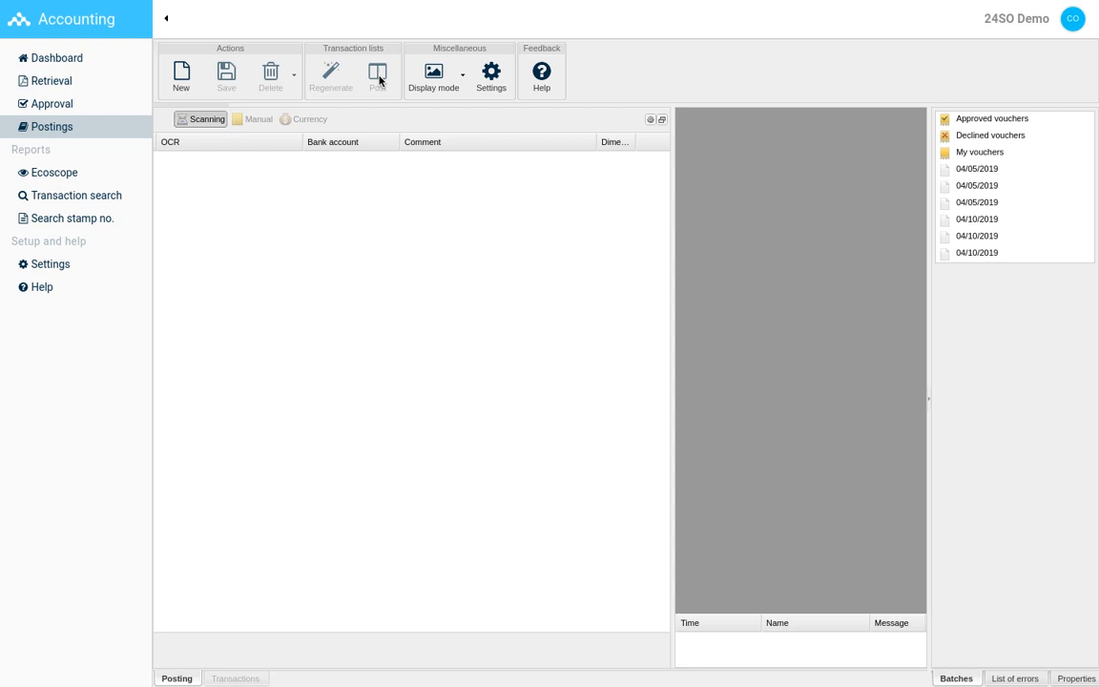
- Browse Ecoscope's report templates and its Aggregation options
click(53, 171)
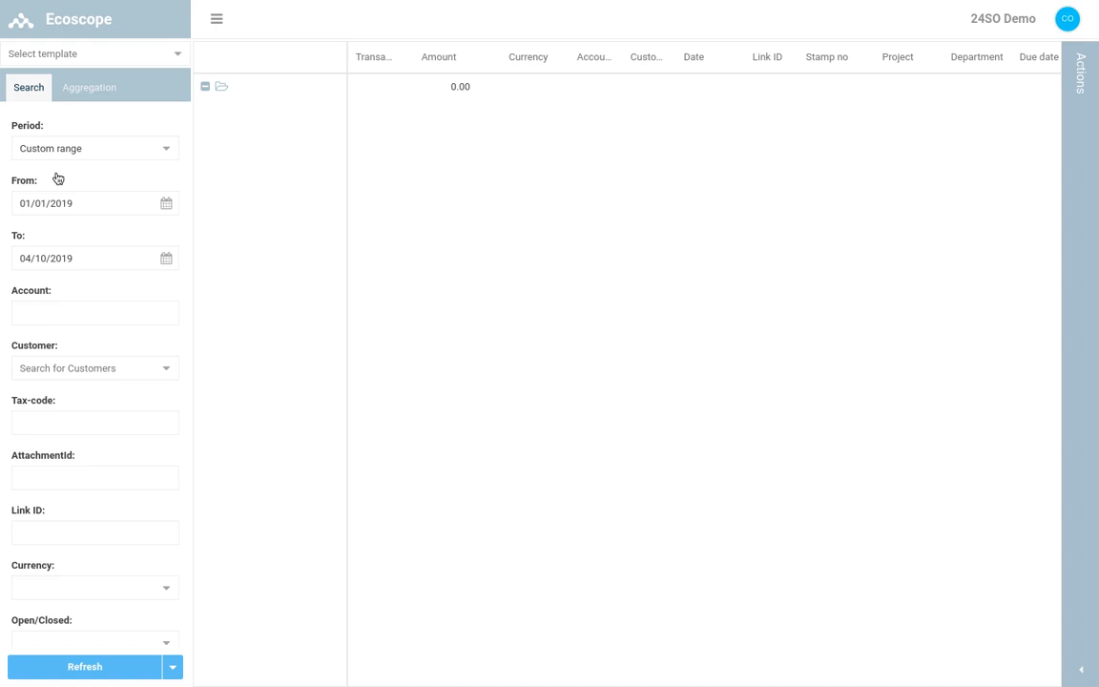
click(95, 54)
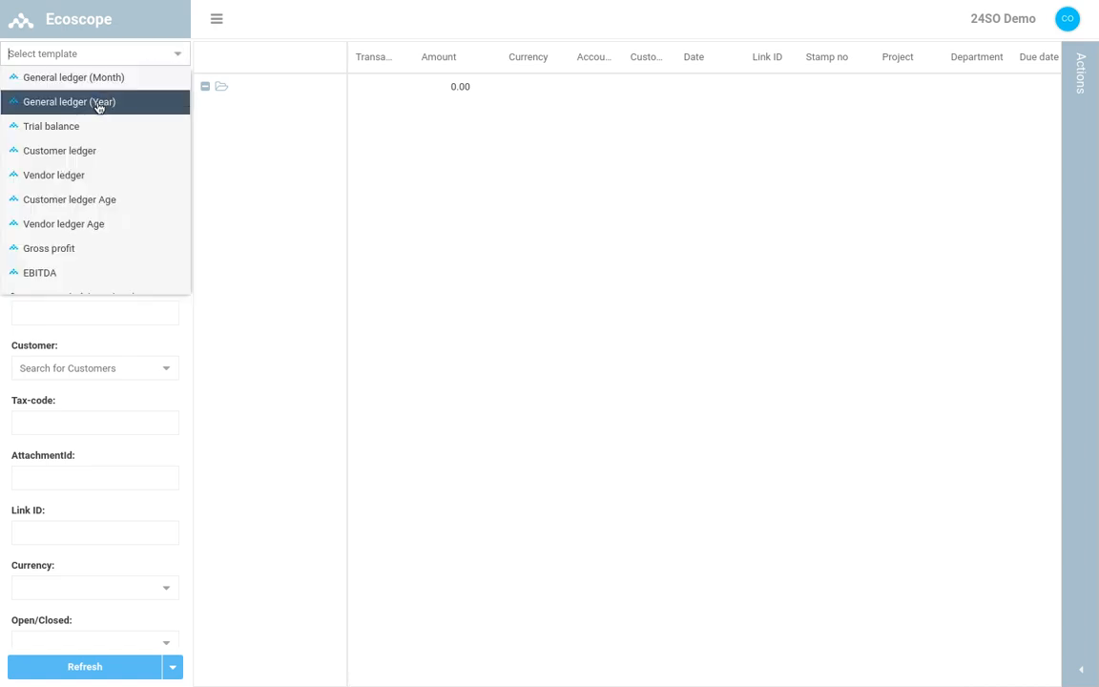
click(82, 101)
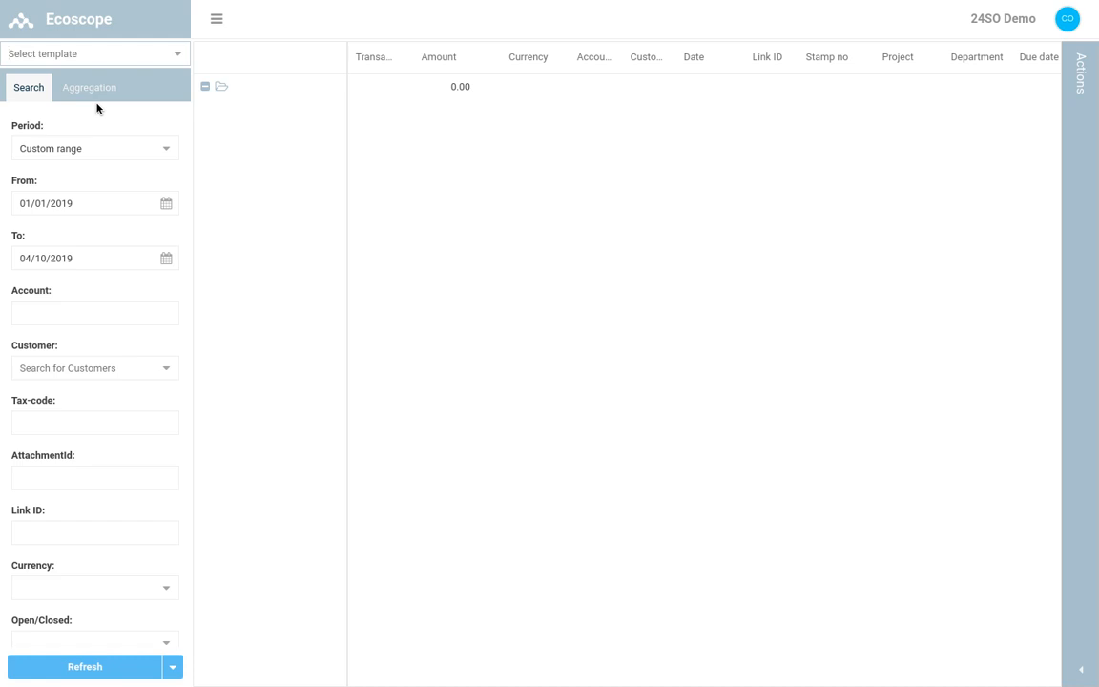
mouse_move(34, 297)
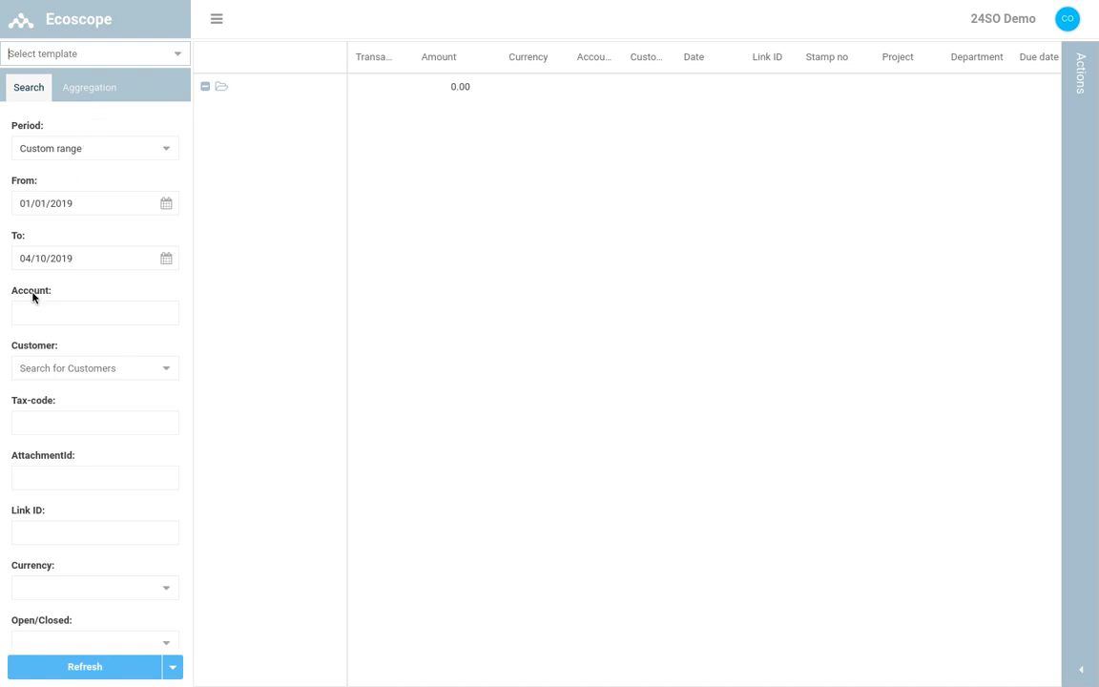
mouse_move(59, 267)
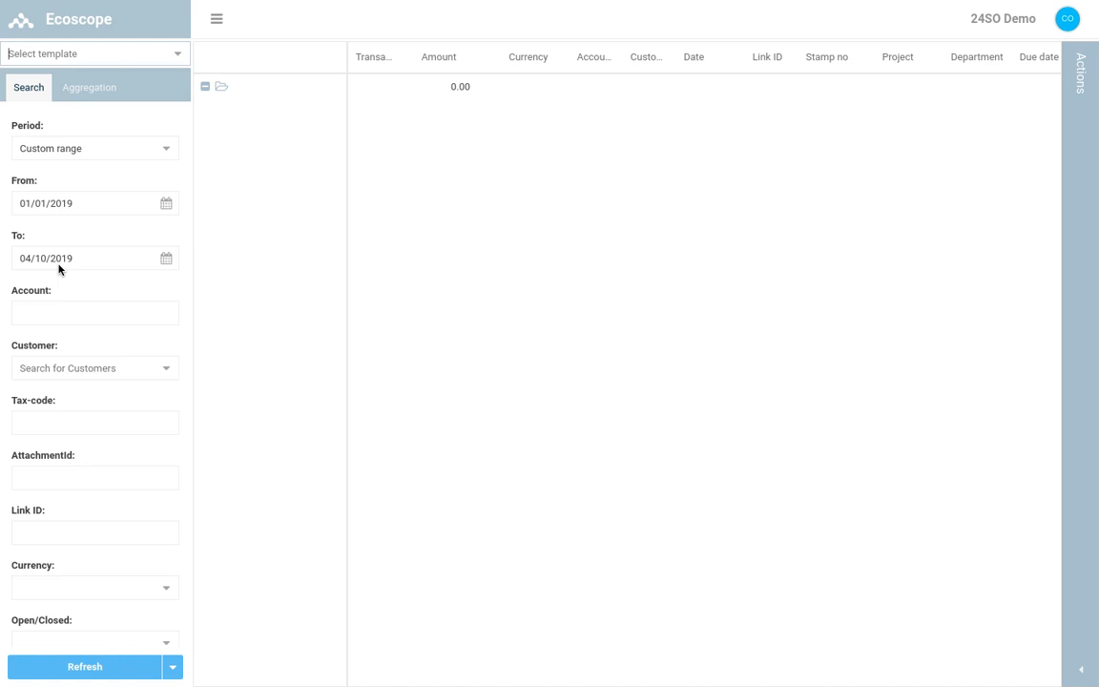
click(88, 87)
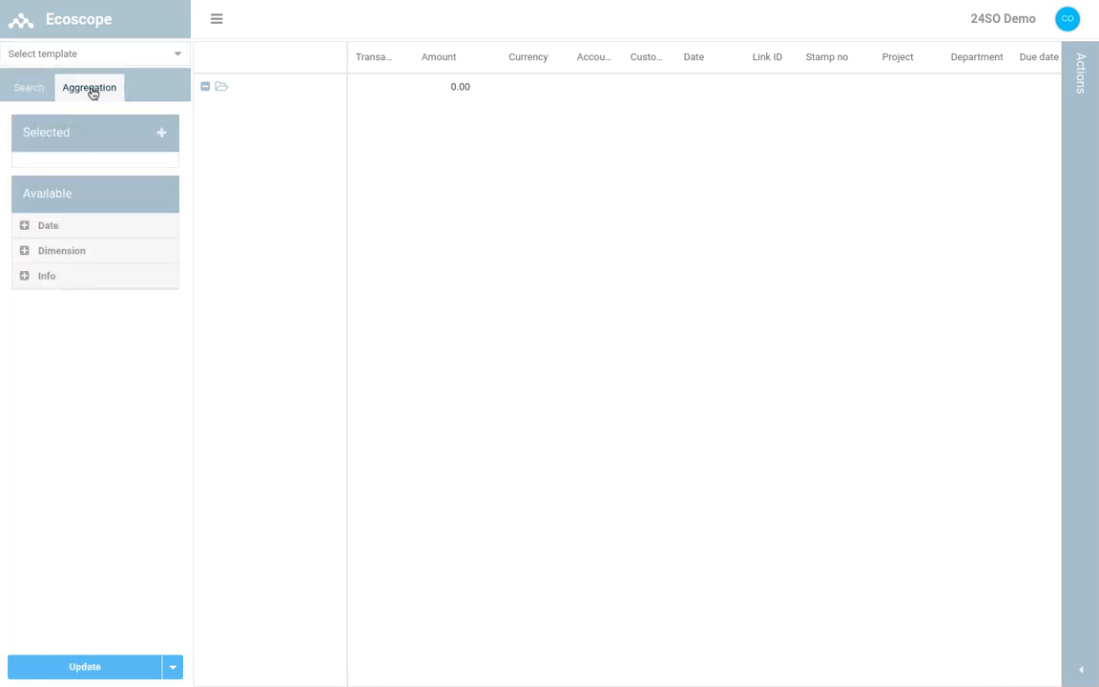
- Expand and collapse the Date aggregation group, then return to the dashboard
click(25, 225)
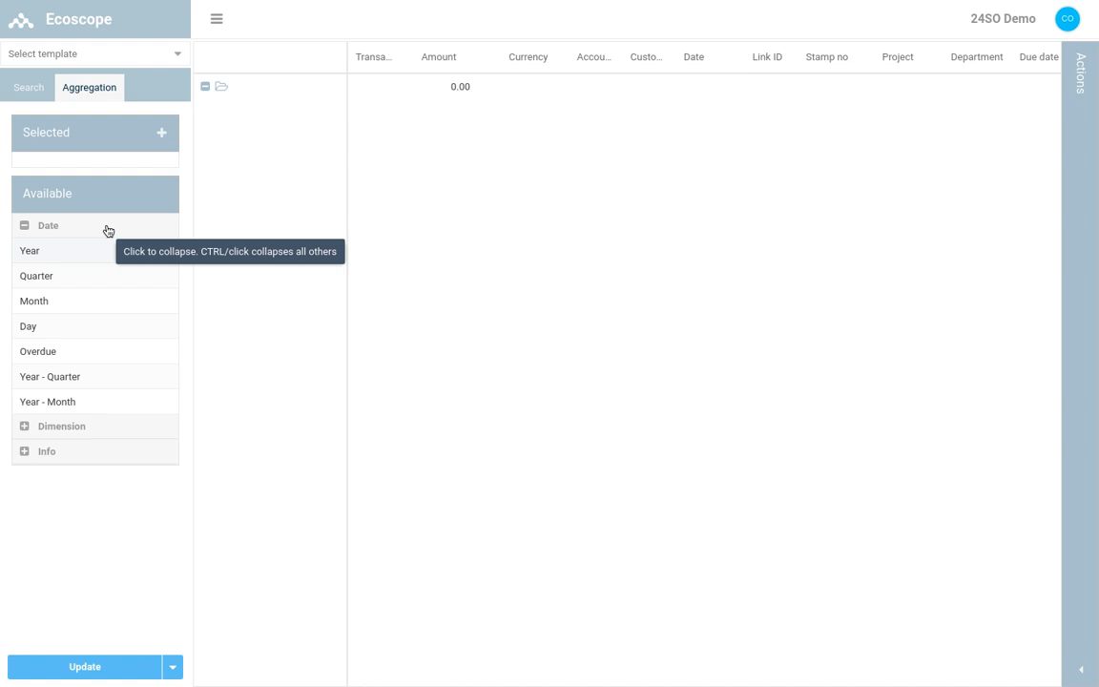
click(25, 225)
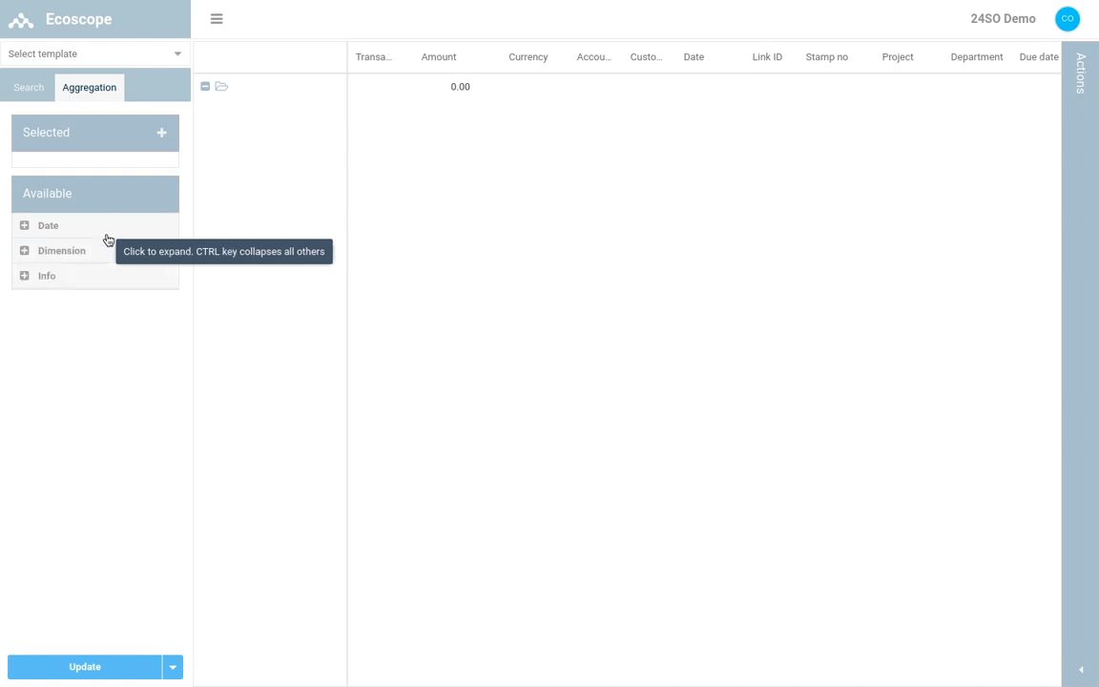
click(61, 250)
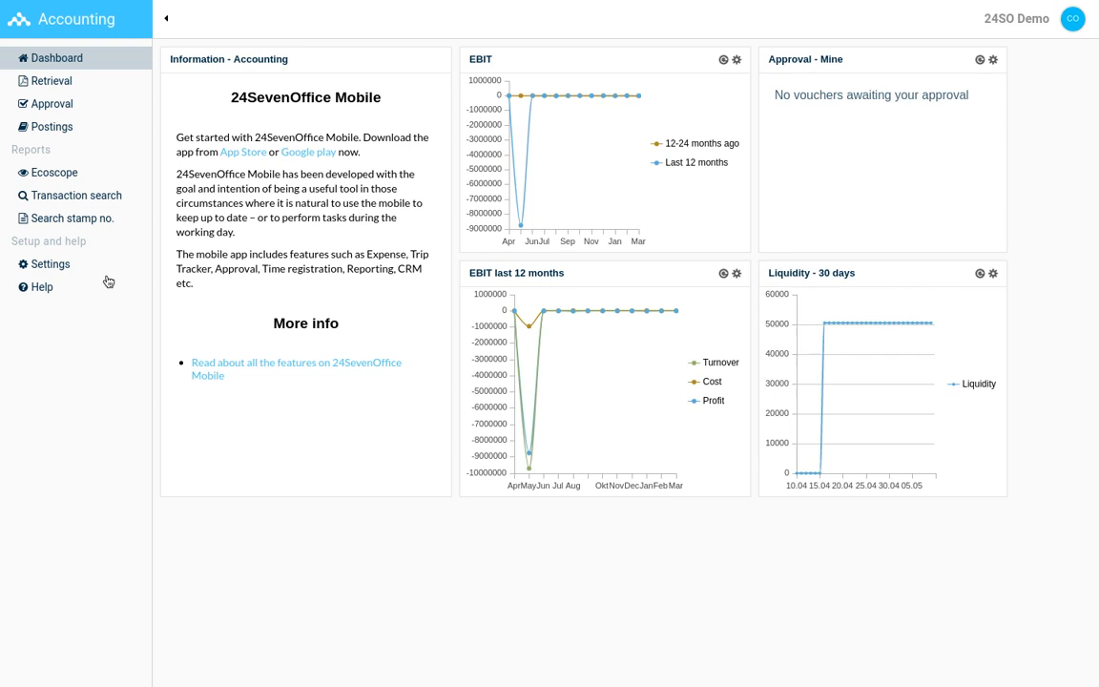
mouse_move(76, 195)
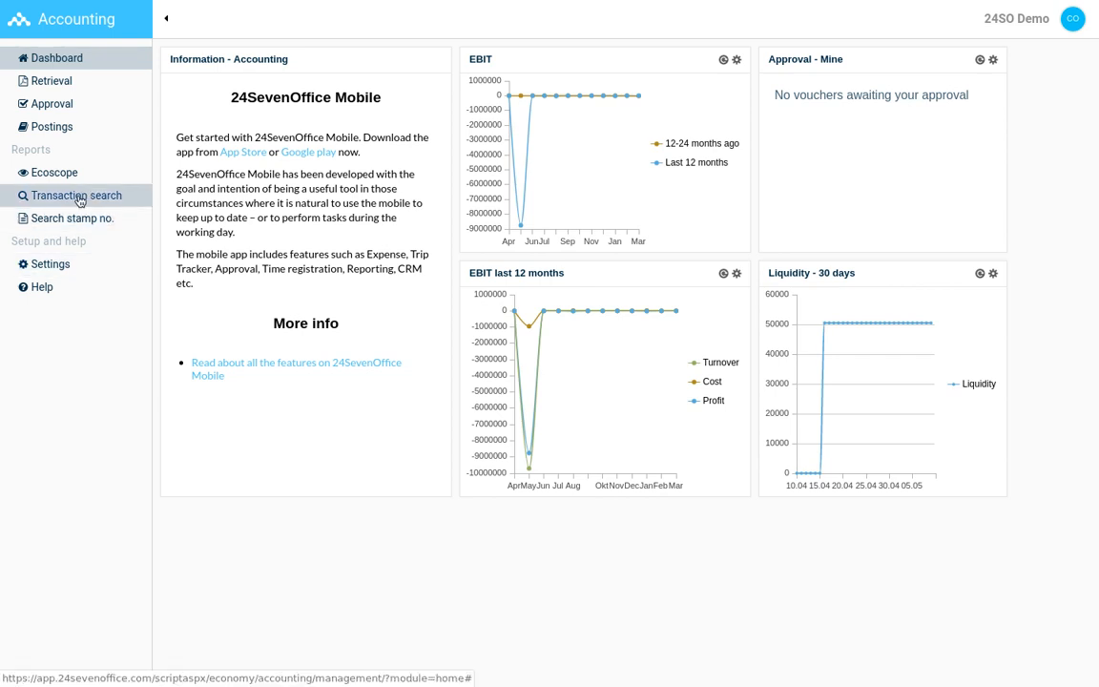
- Sort transaction search by account name and filter to customer Google LLC
click(76, 194)
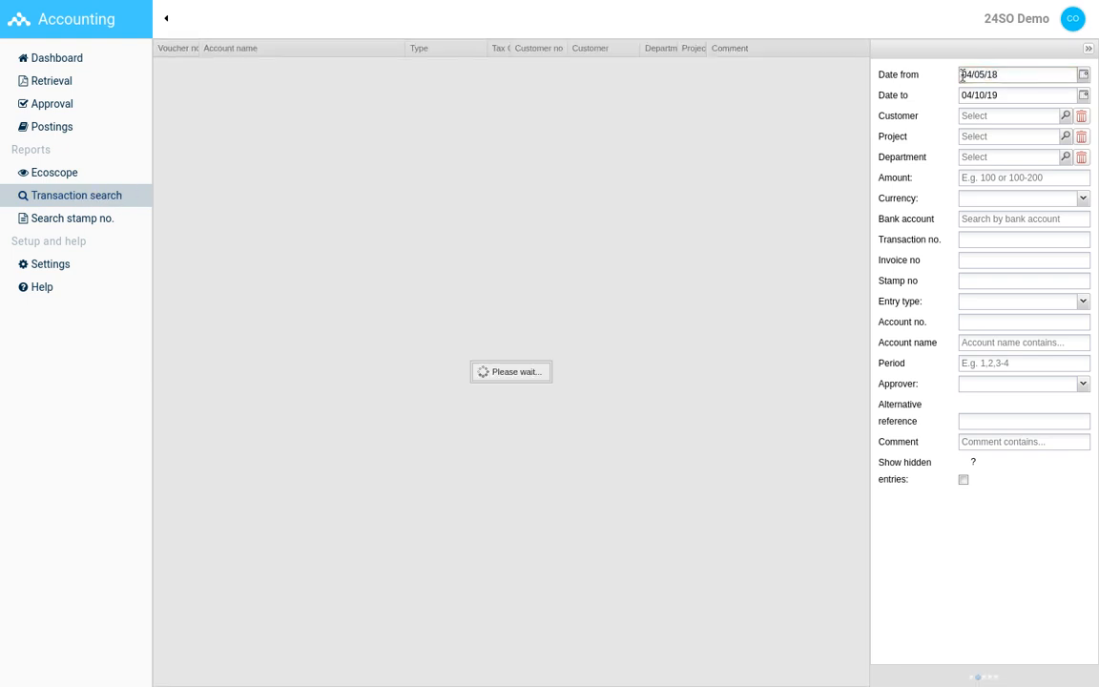
click(1007, 675)
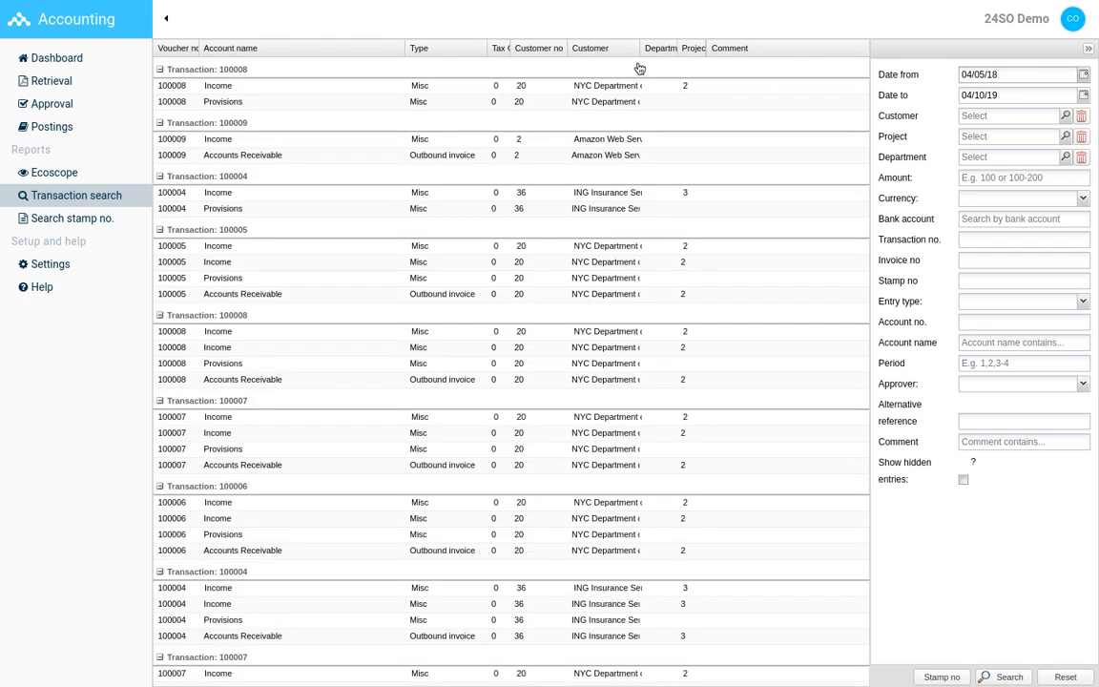
click(232, 49)
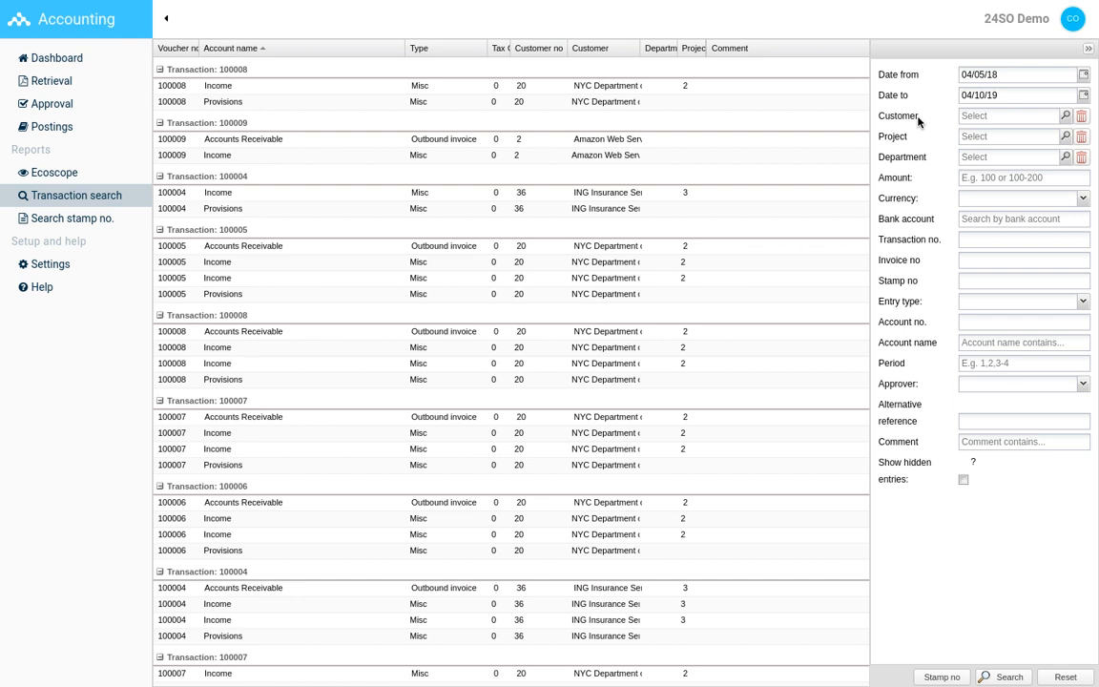
text(goo)
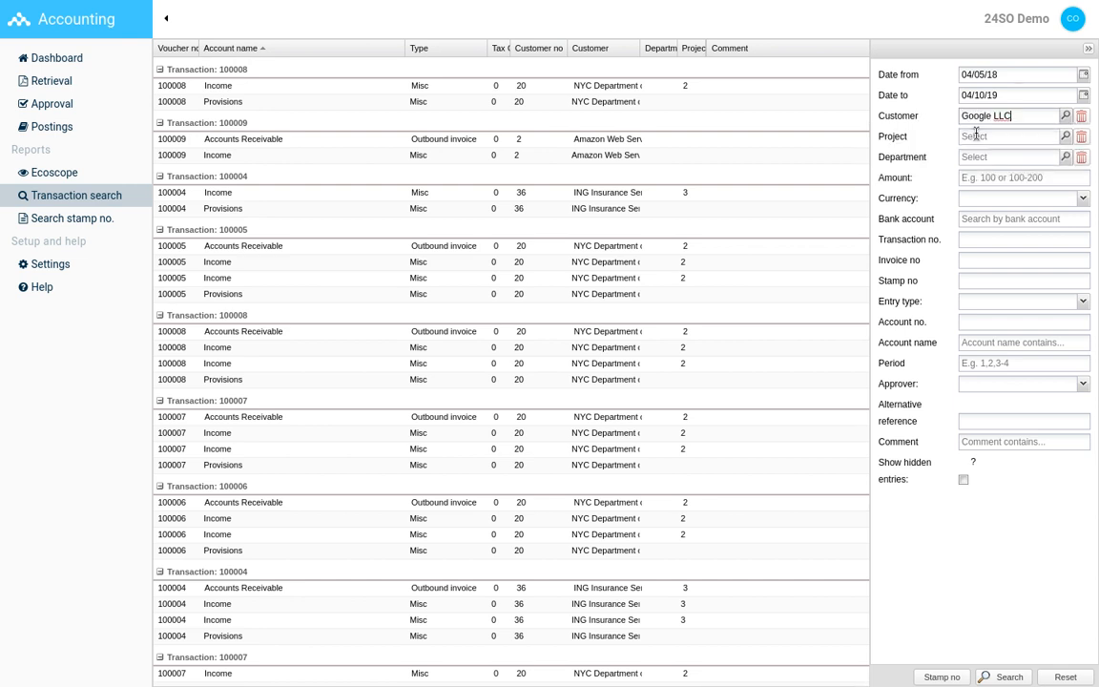
click(1001, 675)
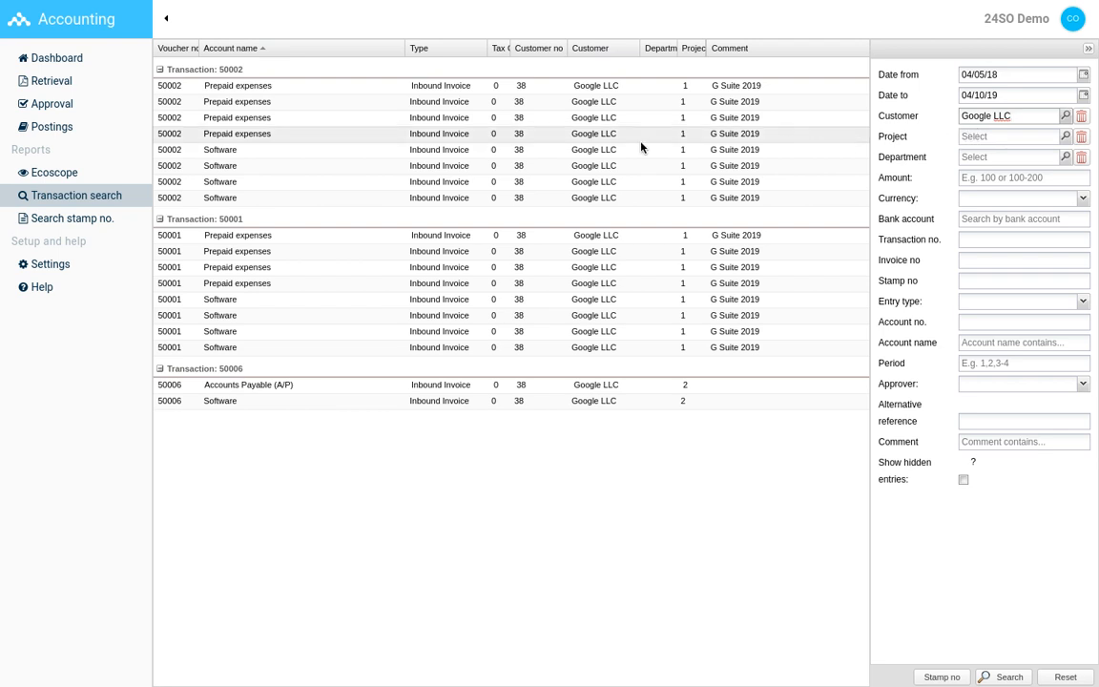
mouse_move(305, 155)
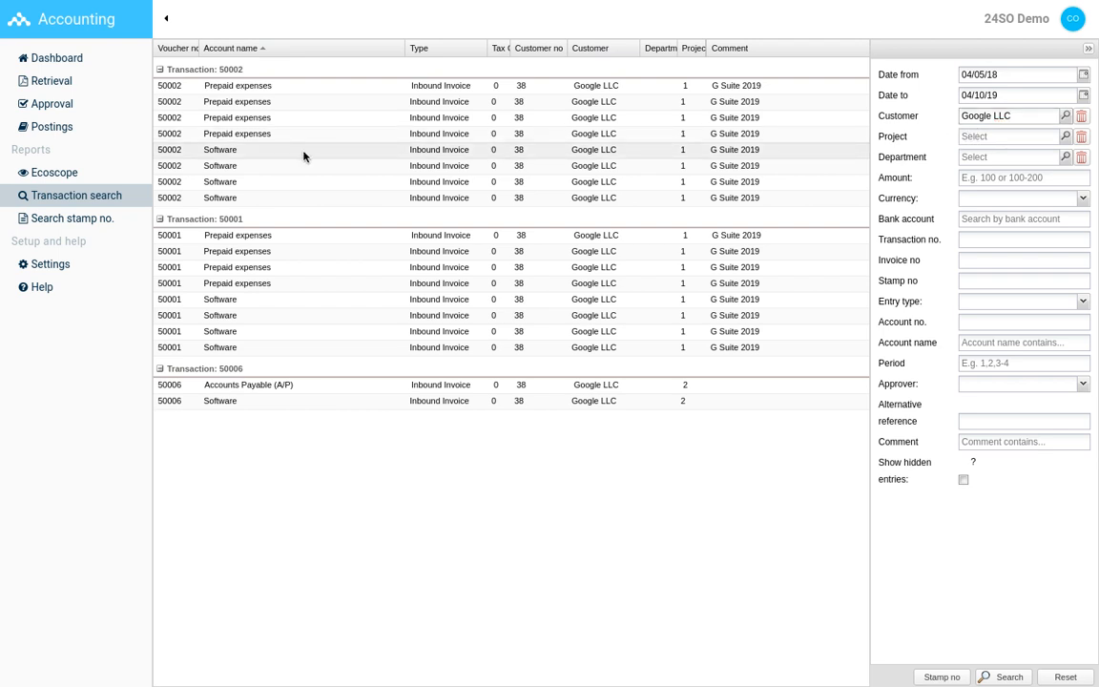
click(50, 263)
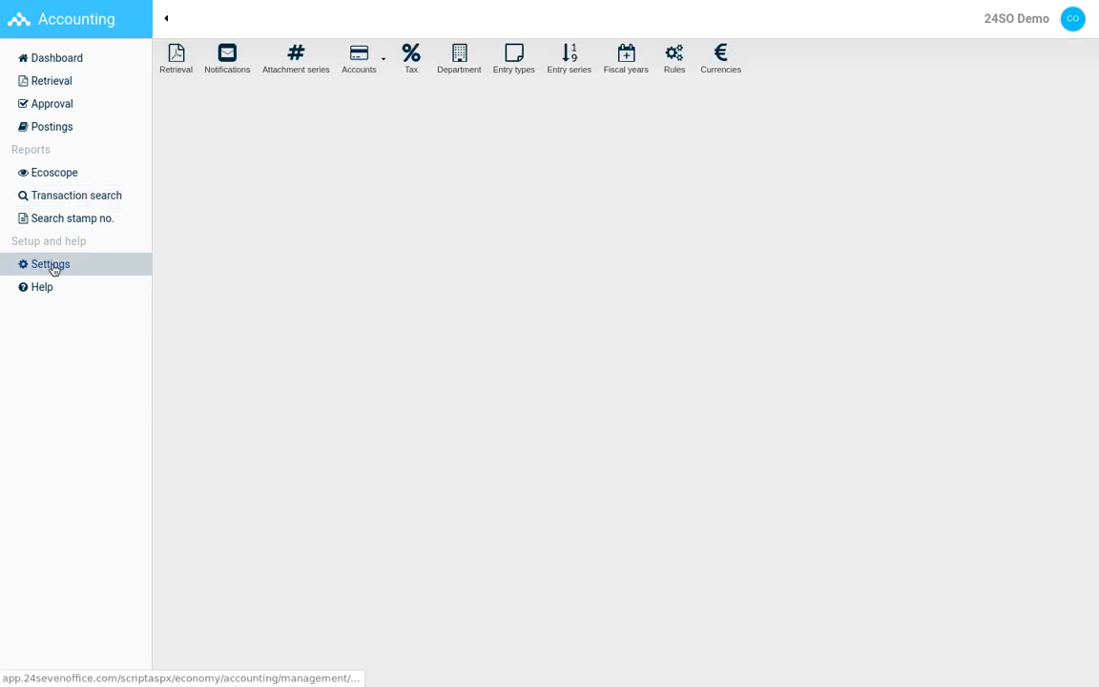
- View the Notifications, Accounts, Tax and Currencies settings pages
click(225, 57)
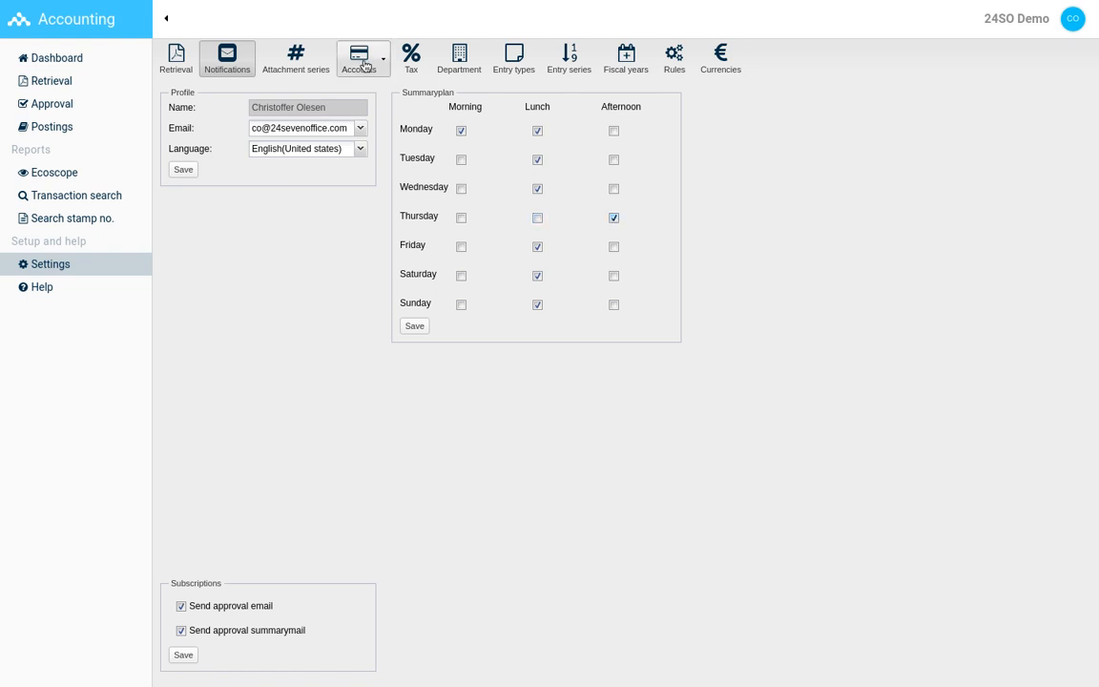
click(358, 60)
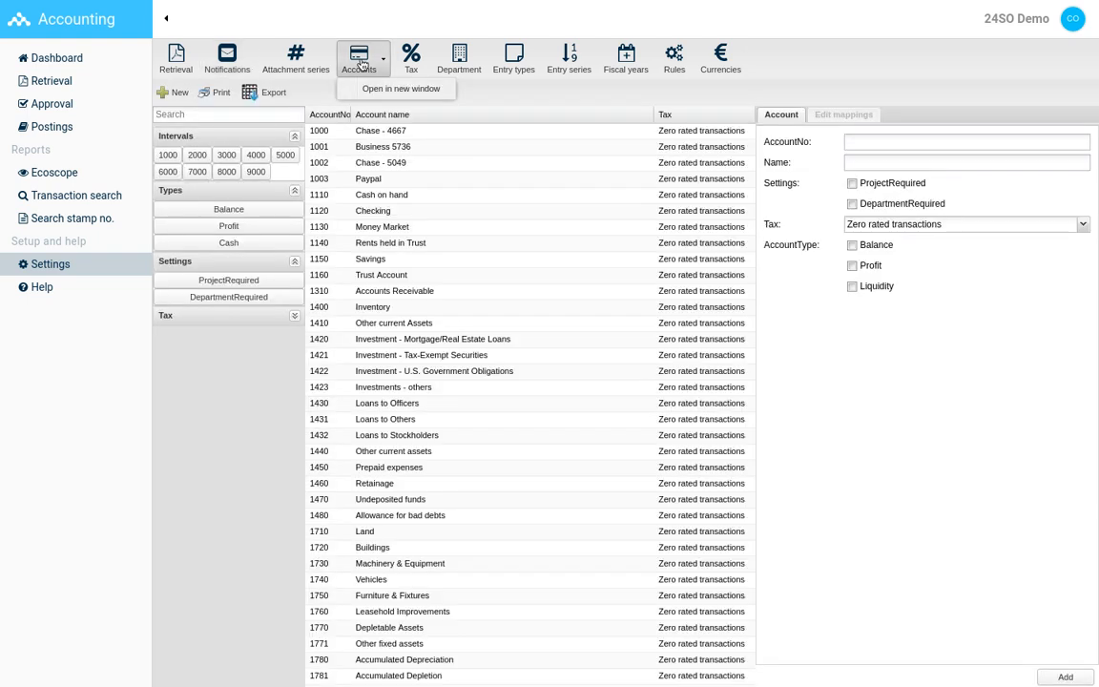
click(420, 58)
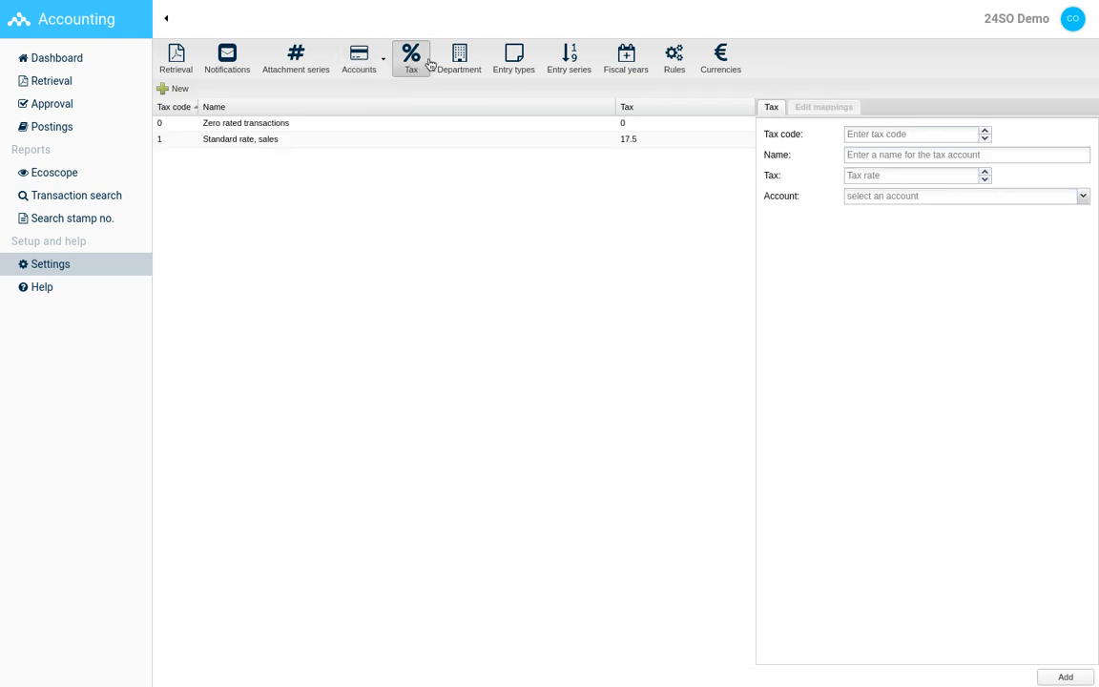
click(458, 57)
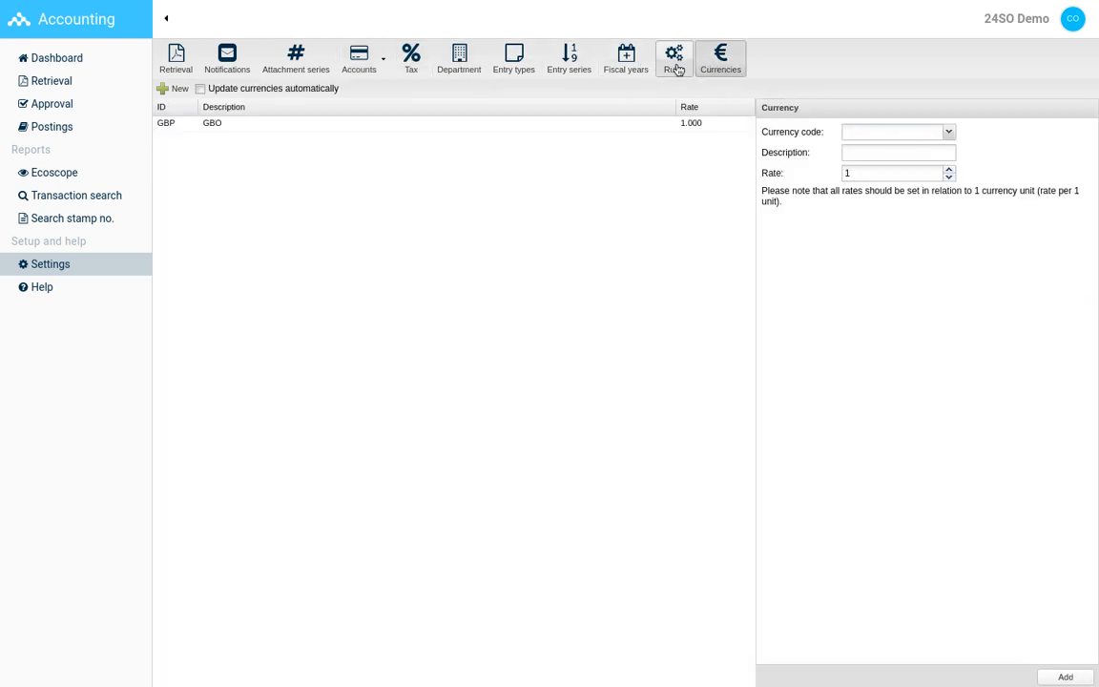
- In approval Rules, view the Dimensions tab and the Fixed approvers lists
click(675, 57)
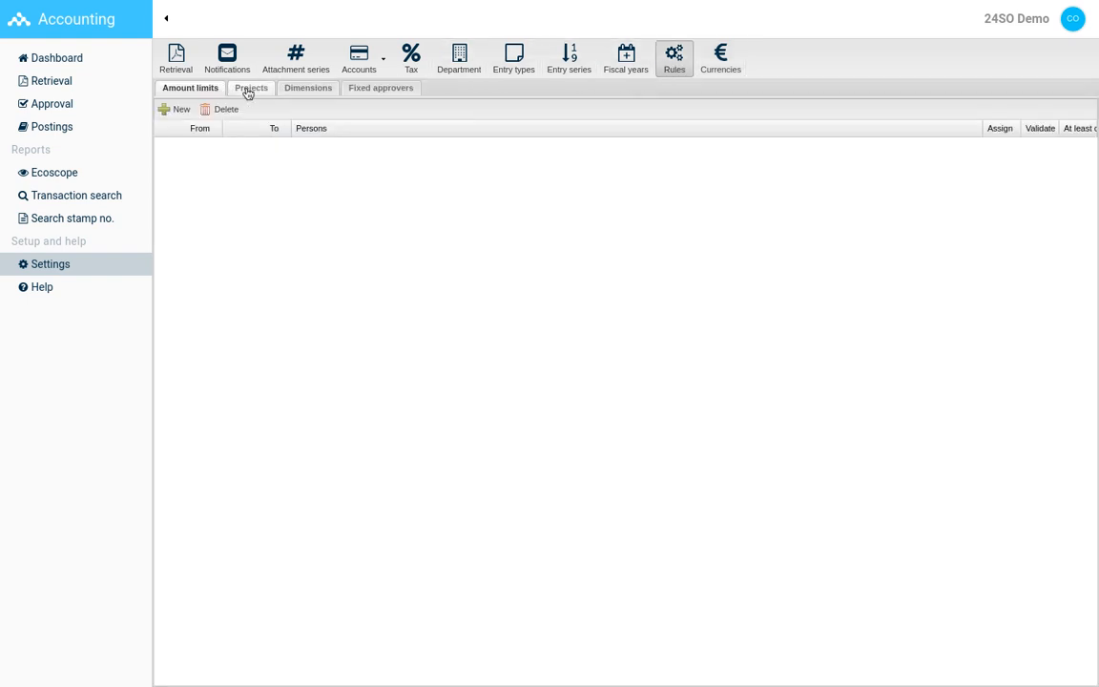
click(307, 88)
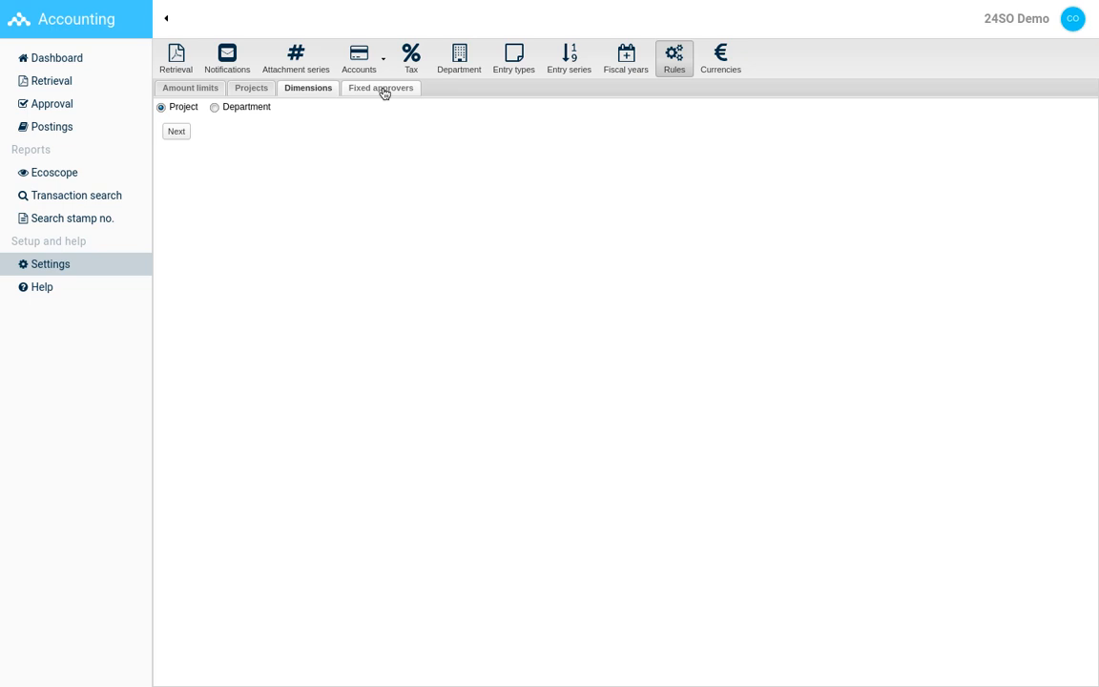
click(381, 88)
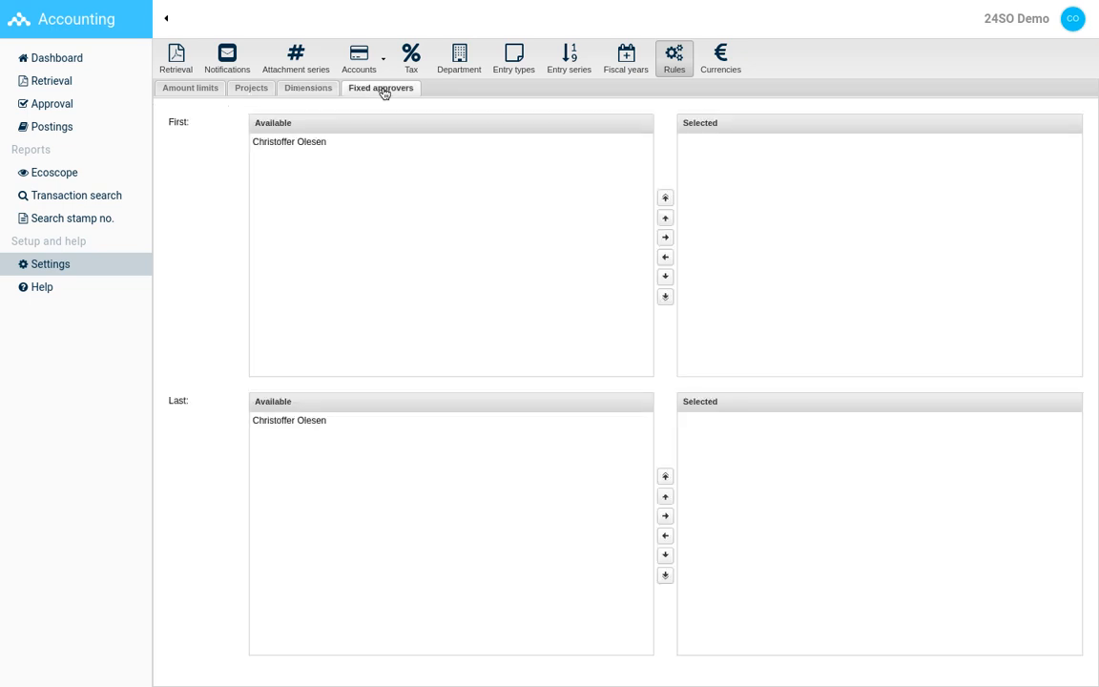